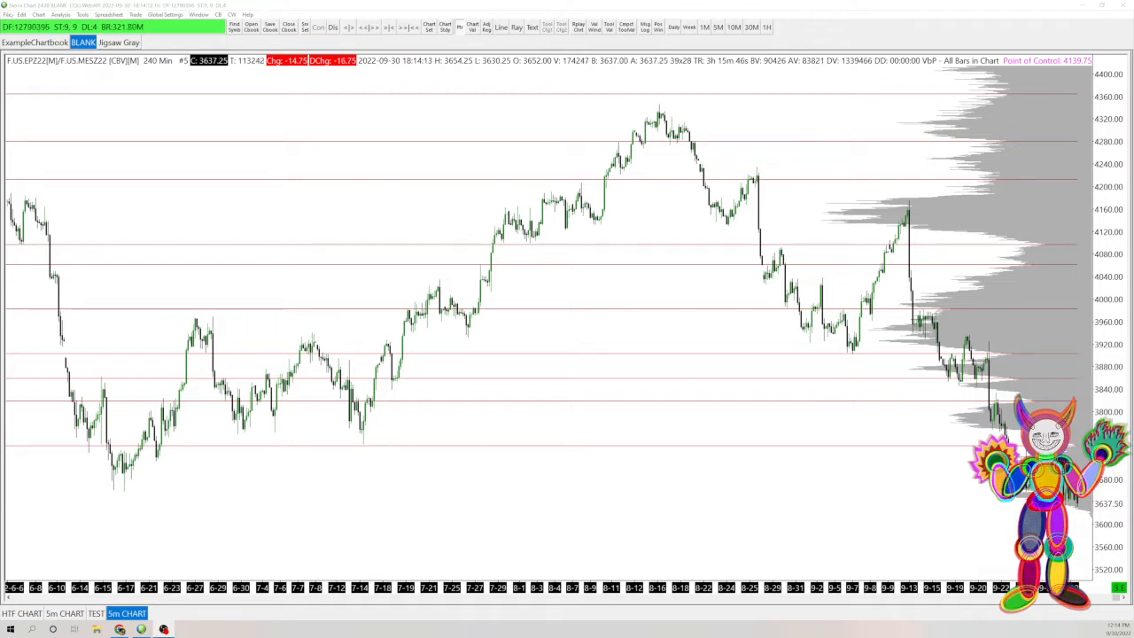
# Create a new 1-minute intraday chart of F.US.EPZ22, the E-mini S&P December 2022 future.
pyautogui.click(7, 15)
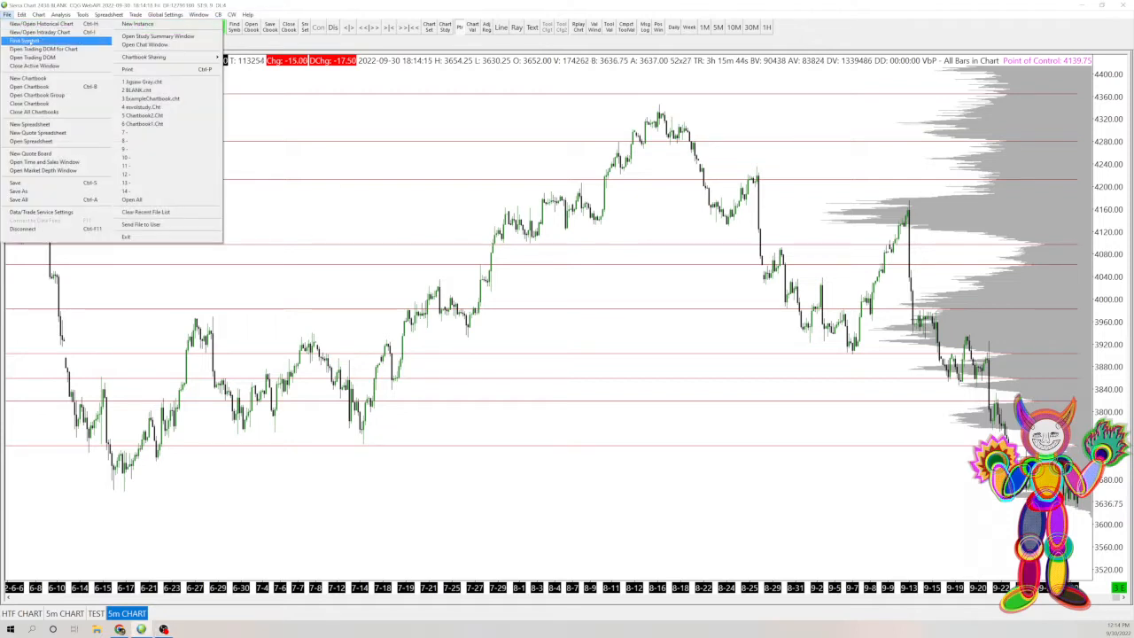
pyautogui.click(35, 41)
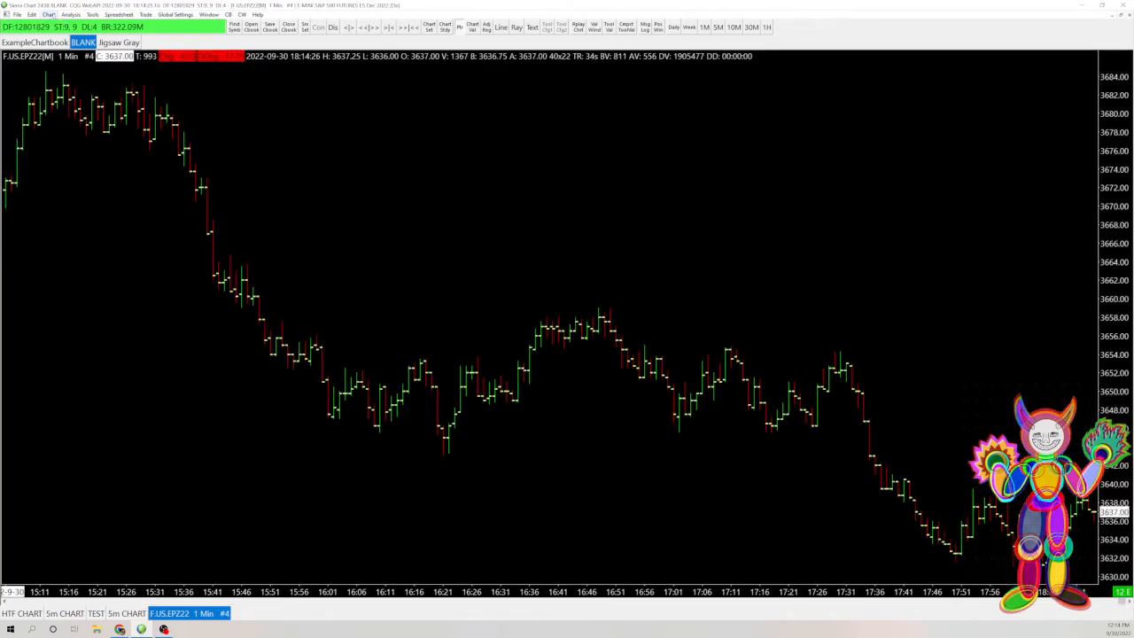
# Open the Analysis menu to reach the chart's Studies list.
pyautogui.click(48, 15)
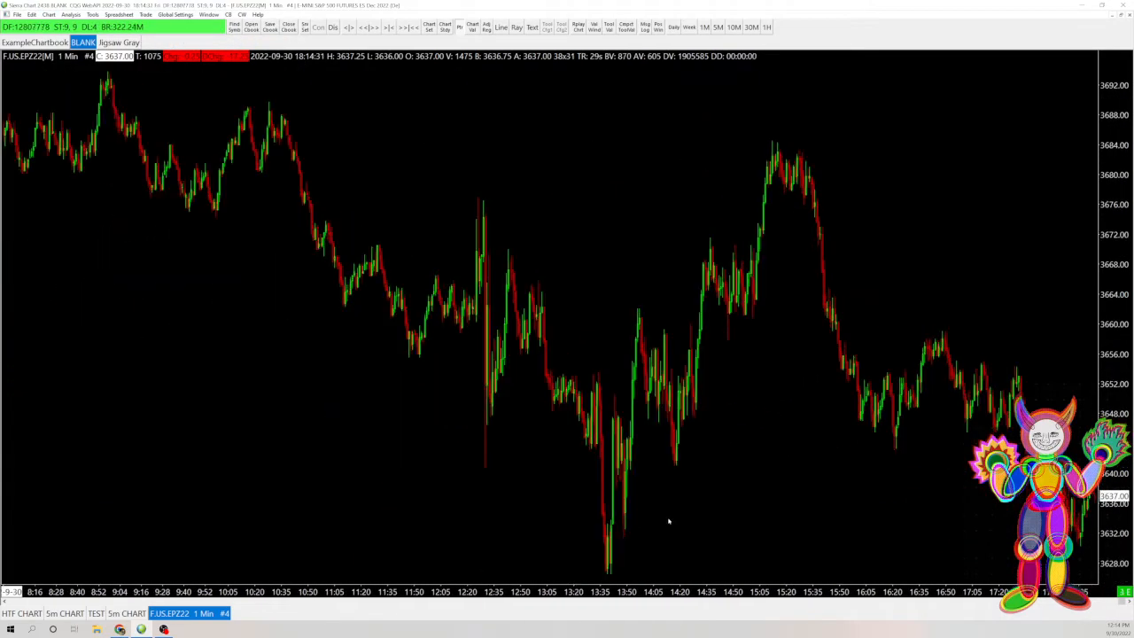
pyautogui.moveTo(709, 355)
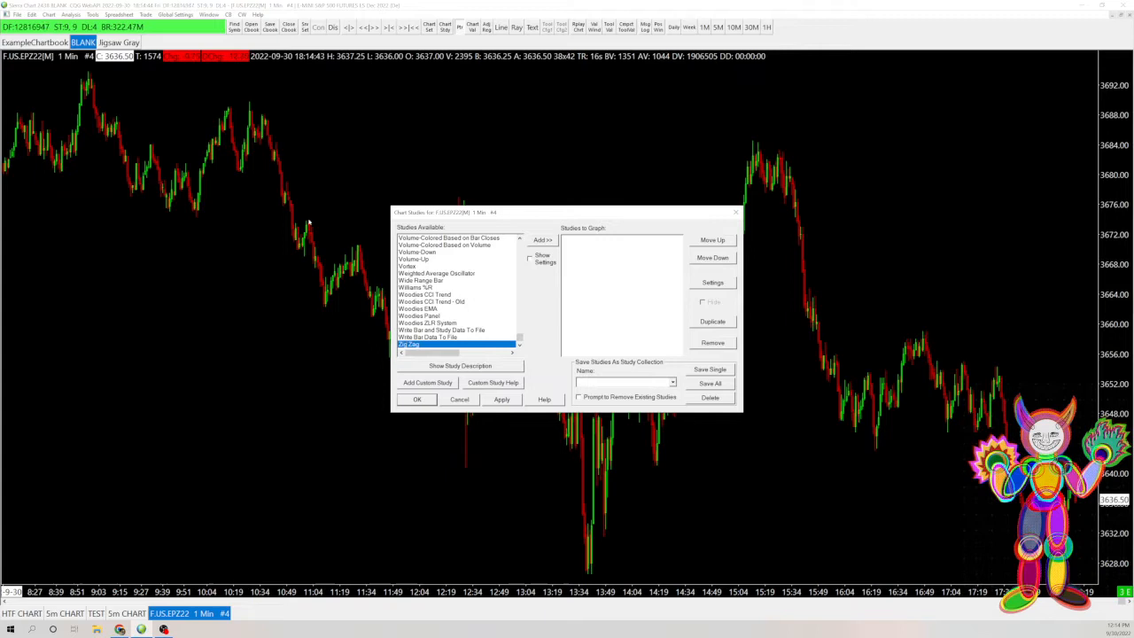
# Add the Zig Zag study to the 1-minute E-mini chart.
pyautogui.click(541, 239)
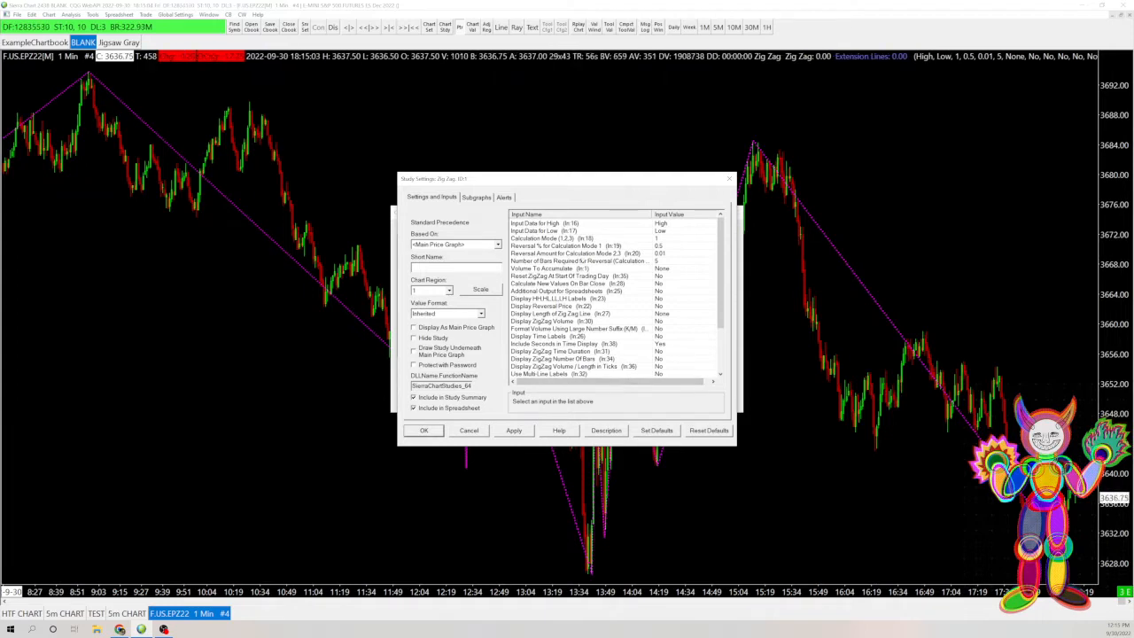
# Set the Zig Zag (SG1) subgraph draw style to Ignore, hiding the swing line.
pyautogui.click(476, 197)
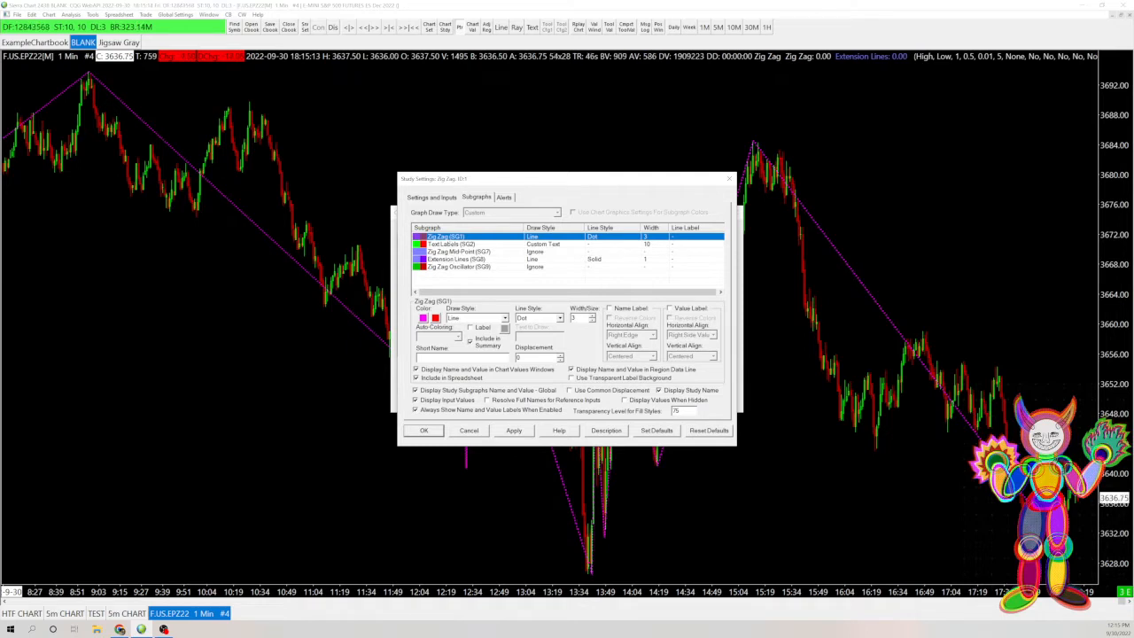
pyautogui.click(505, 317)
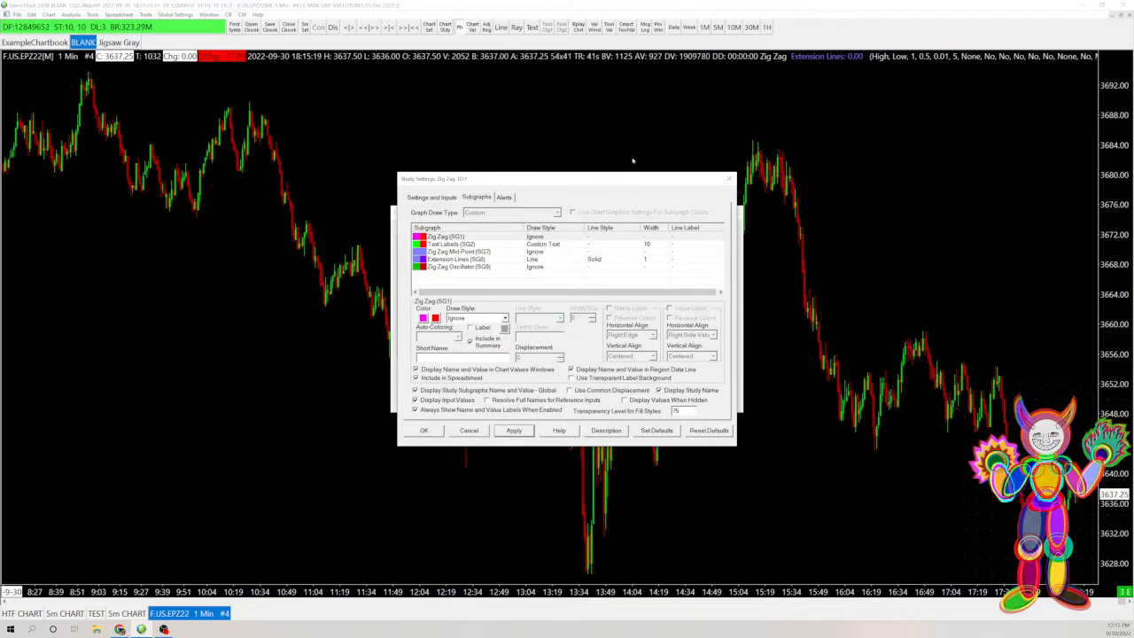
pyautogui.click(431, 197)
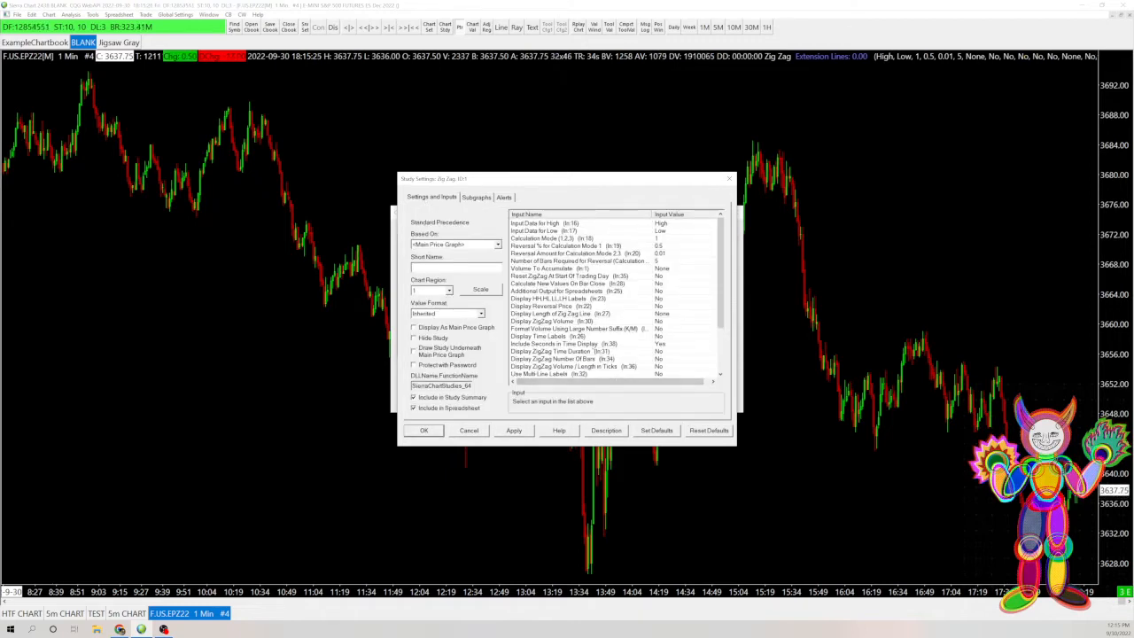
# Set Extend End Points Until Future Intersection to Yes for Zig Zag.
pyautogui.scroll(-3)
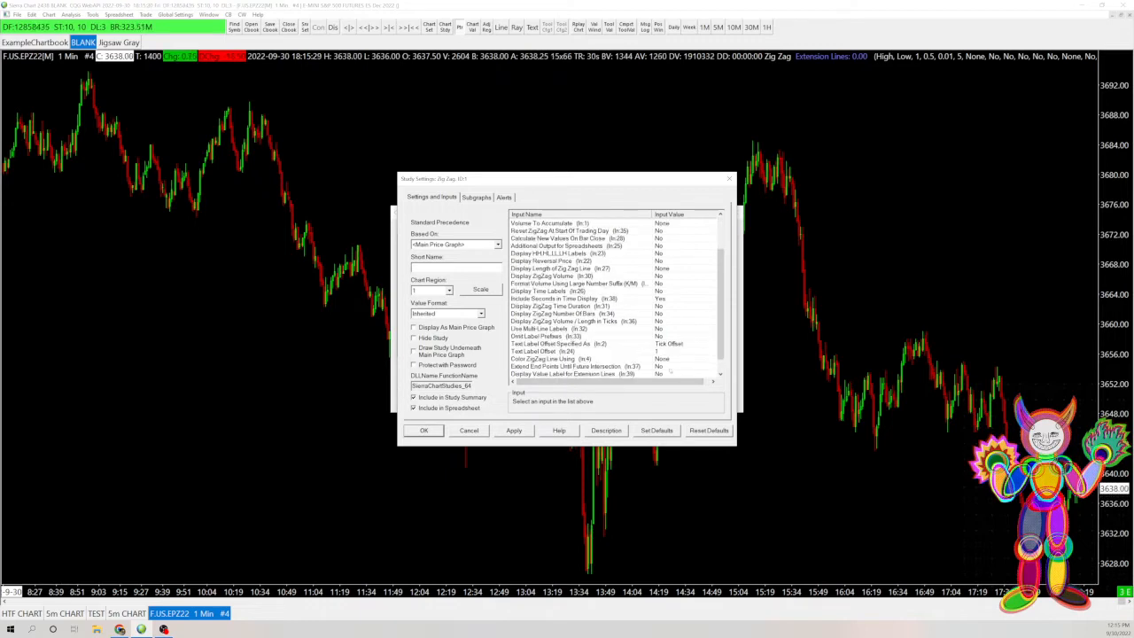
pyautogui.click(574, 366)
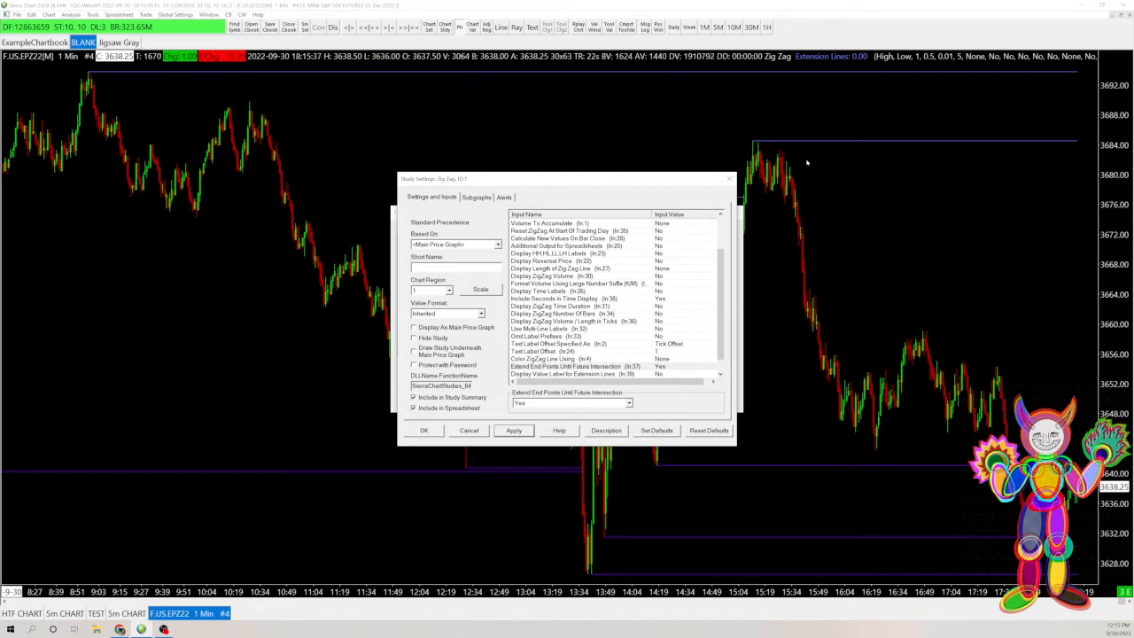
pyautogui.moveTo(800, 350)
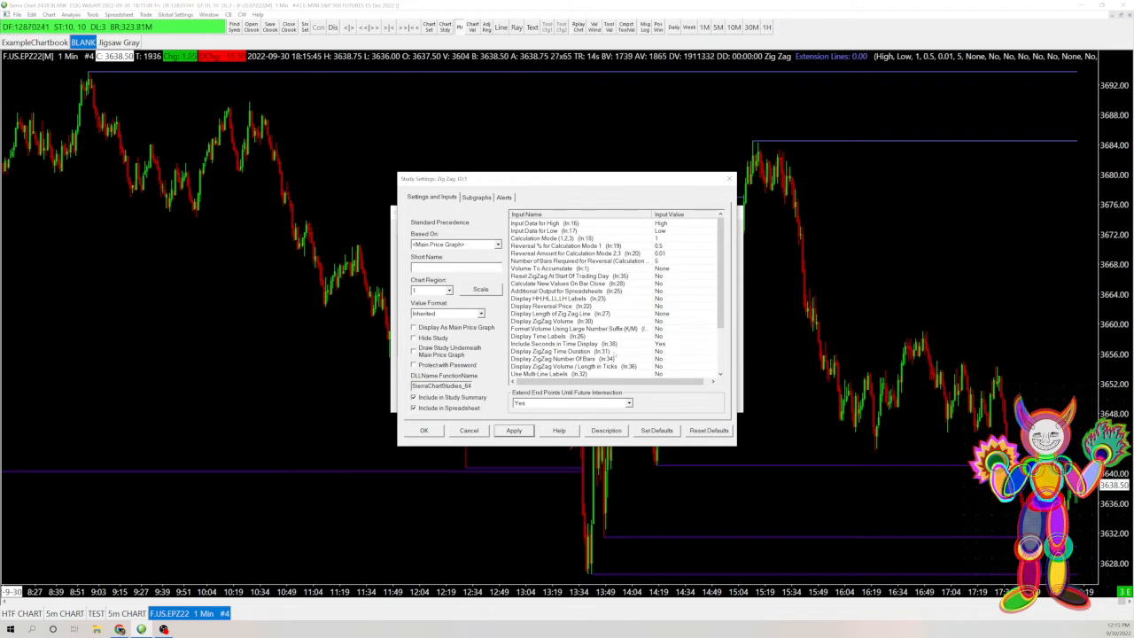
# Change Zig Zag Reversal % for Calculation Mode 1 to 0.35.
pyautogui.click(567, 246)
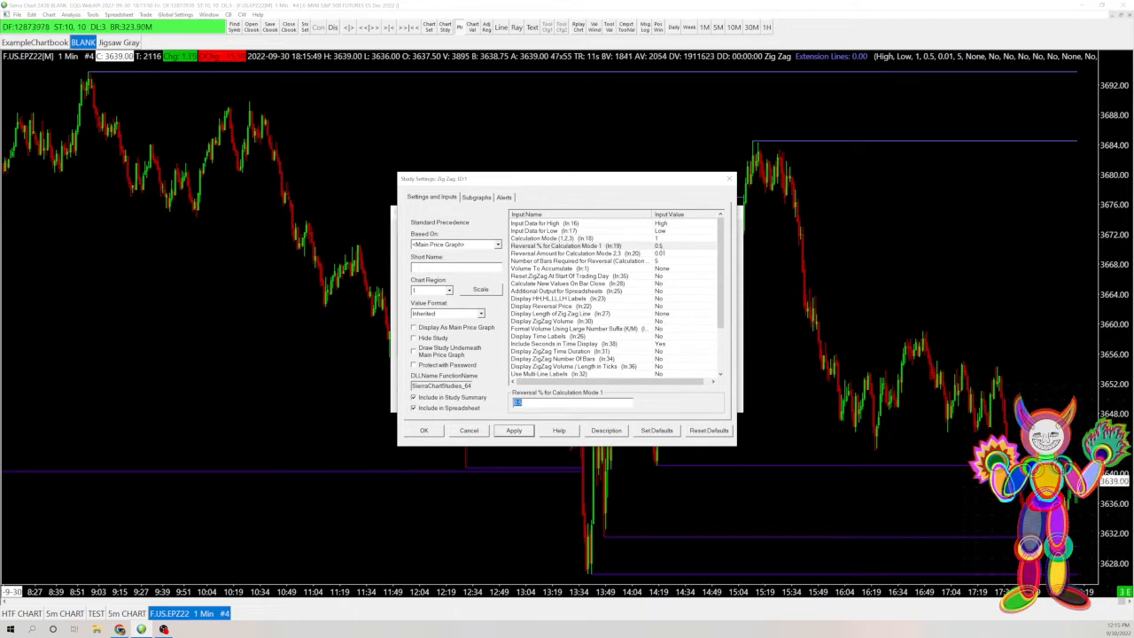
pyautogui.write('0')
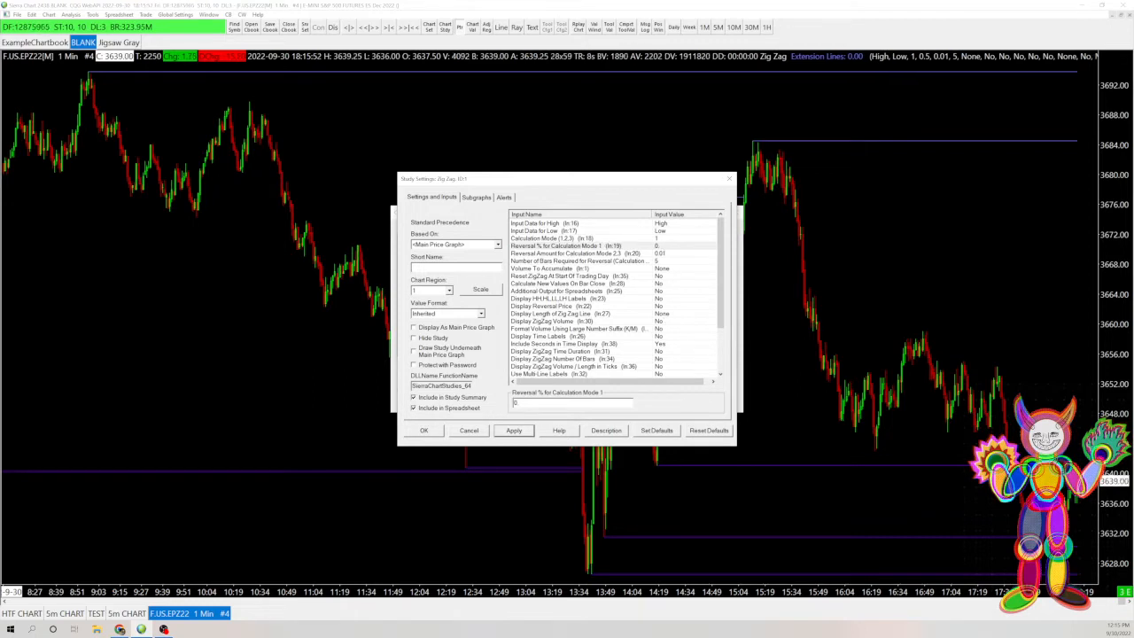
pyautogui.write('0.4')
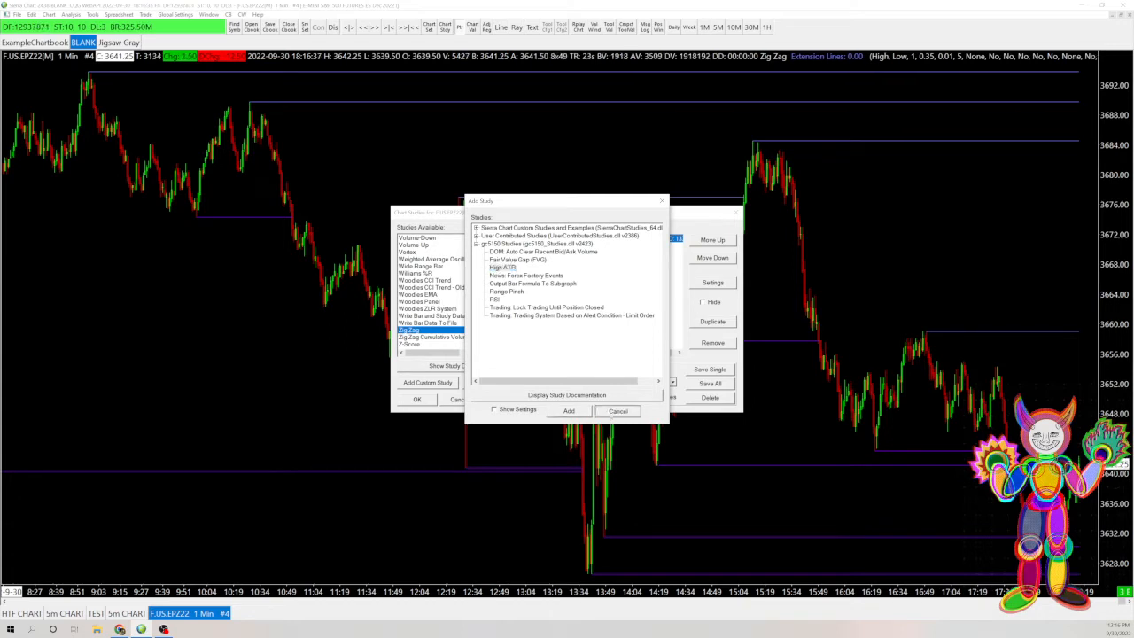
# Add Fair Value Gap (FVG) from gc5150 Studies and close Chart Studies with OK.
pyautogui.click(503, 266)
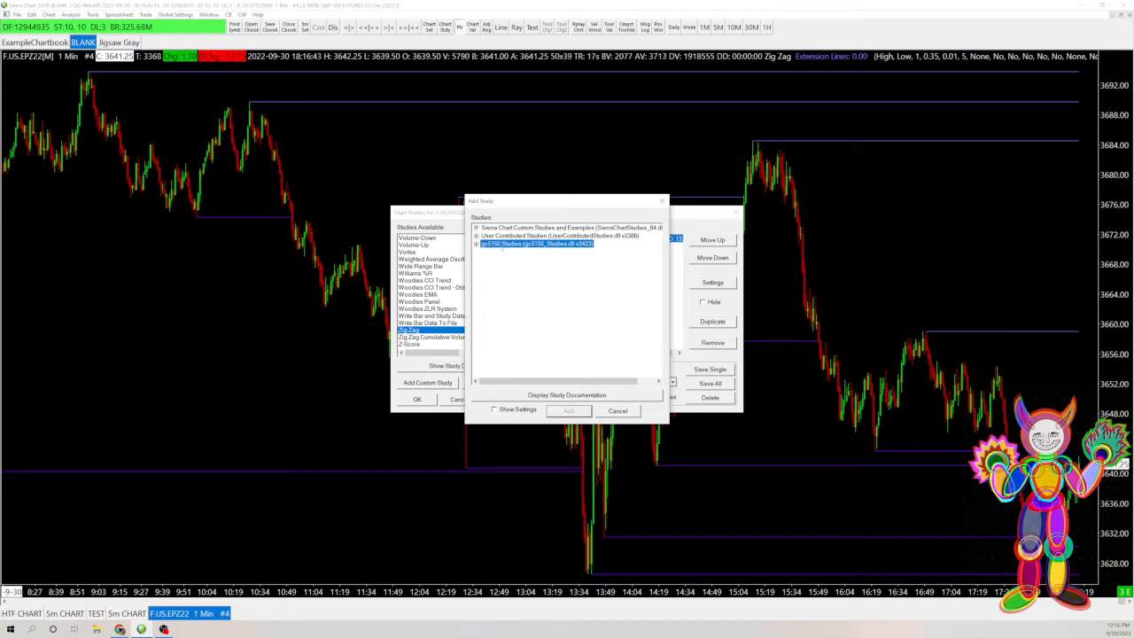
pyautogui.click(476, 244)
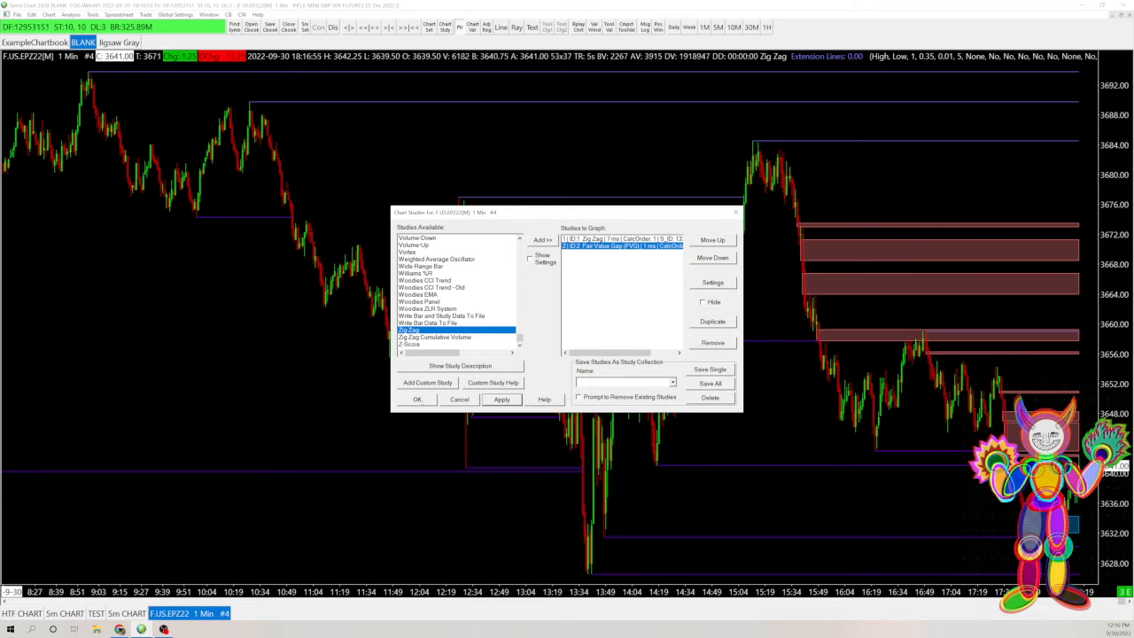
pyautogui.click(417, 399)
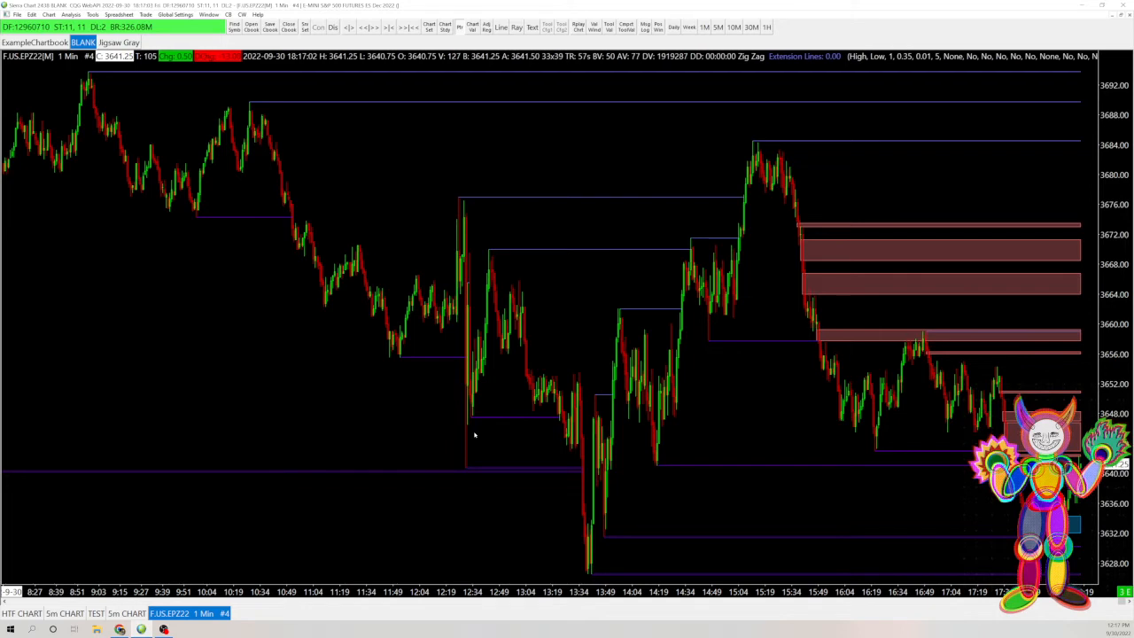
pyautogui.moveTo(837, 455)
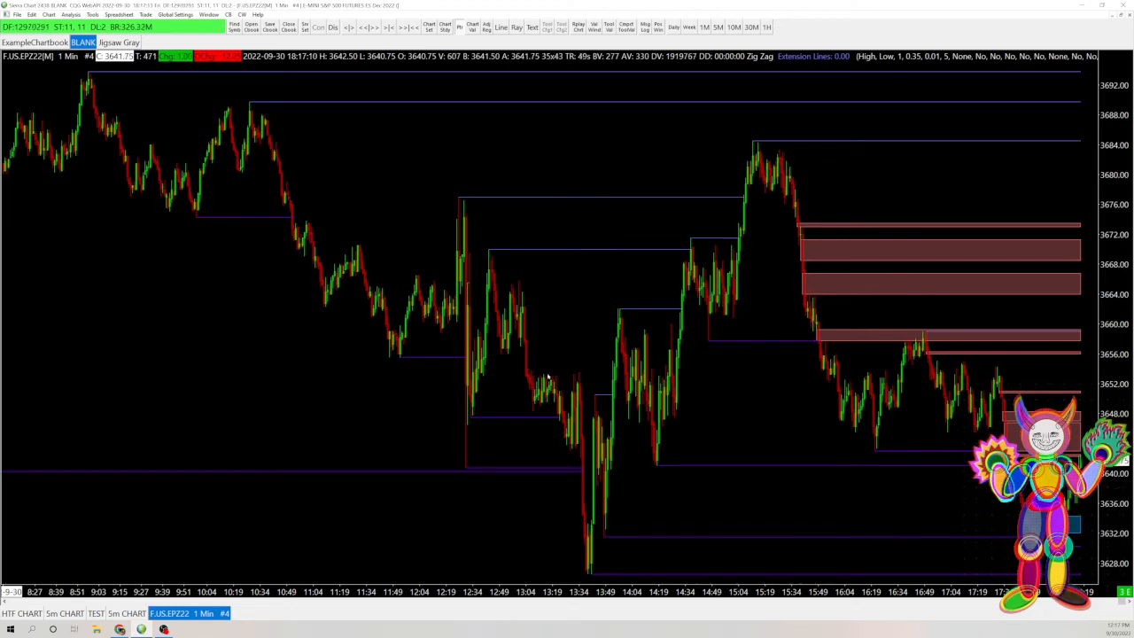
pyautogui.moveTo(859, 375)
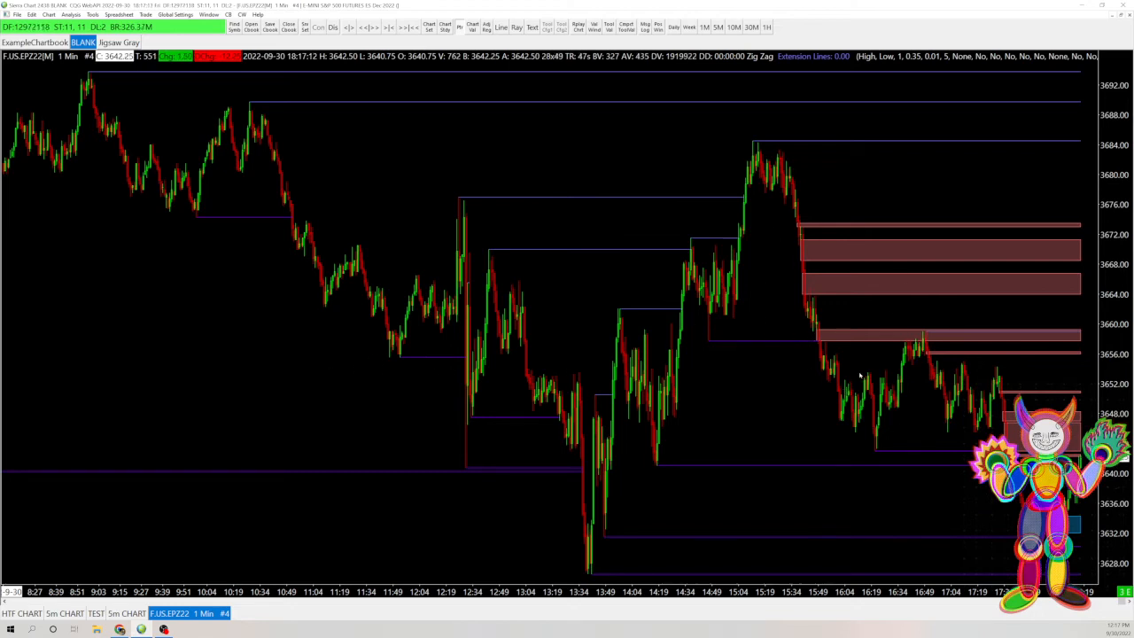
pyautogui.moveTo(801, 383)
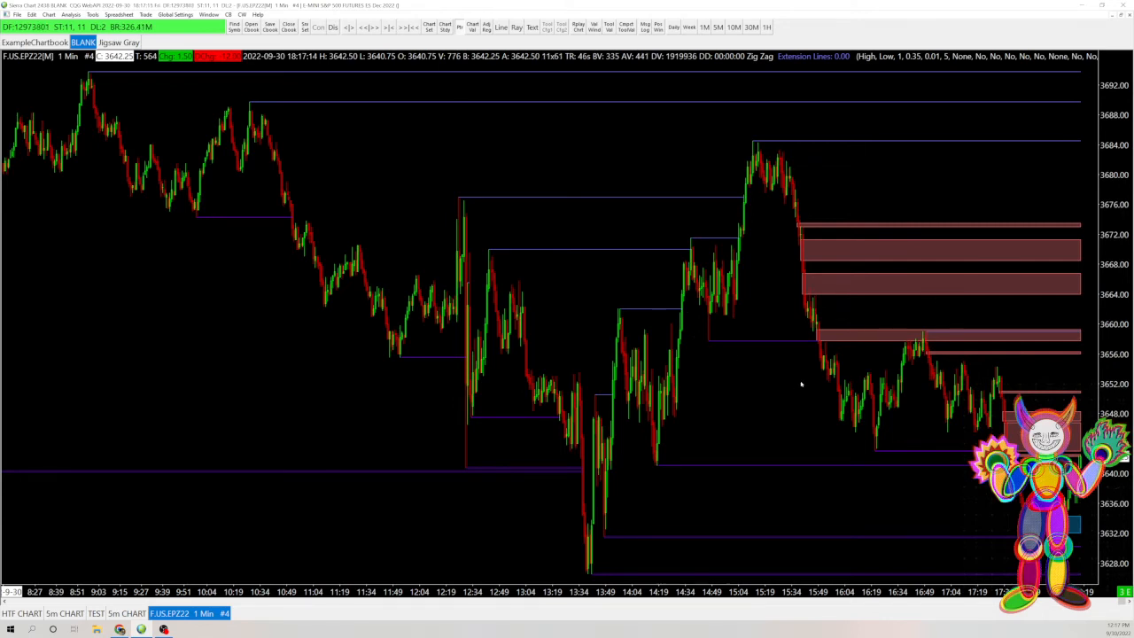
pyautogui.moveTo(800, 406)
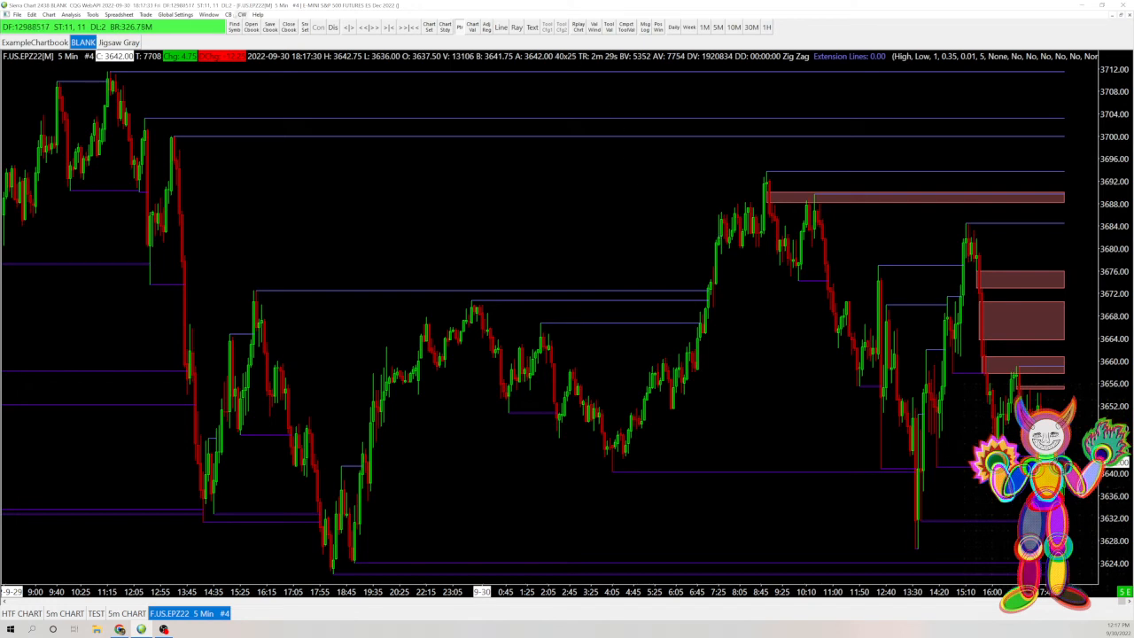
# Open Analysis > Studies for the 5-minute chart.
pyautogui.click(120, 15)
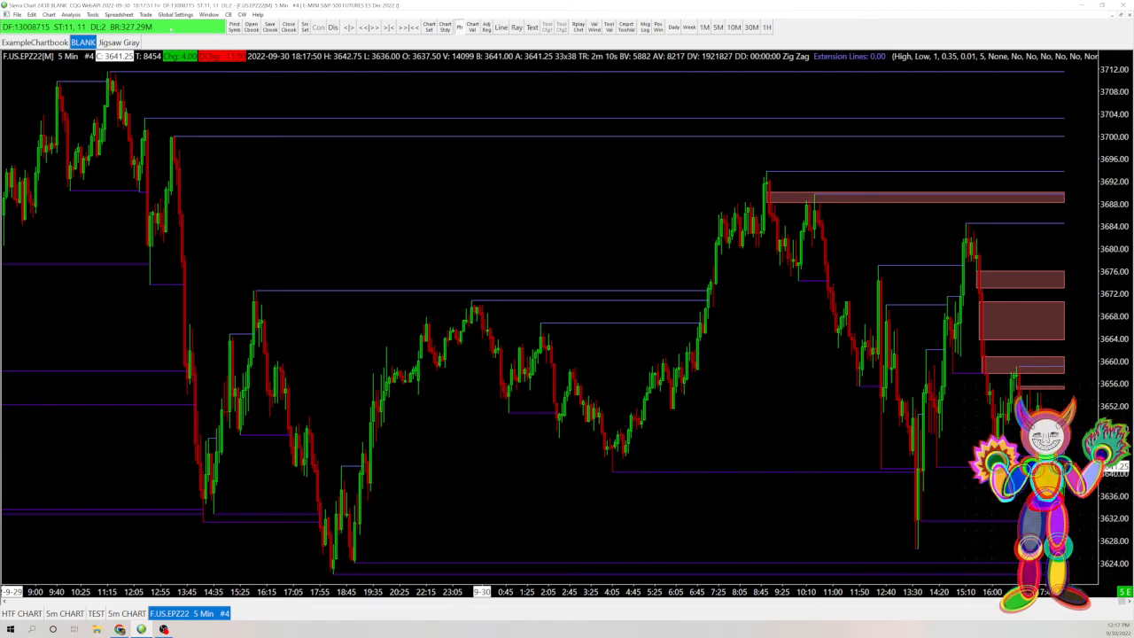
pyautogui.click(70, 15)
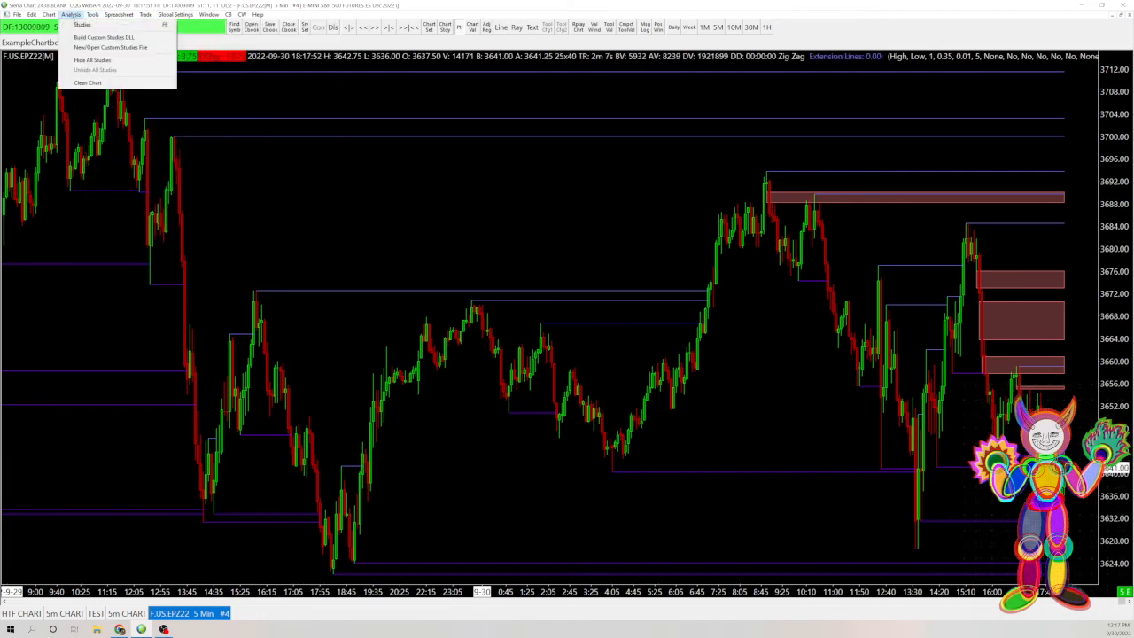
pyautogui.click(82, 24)
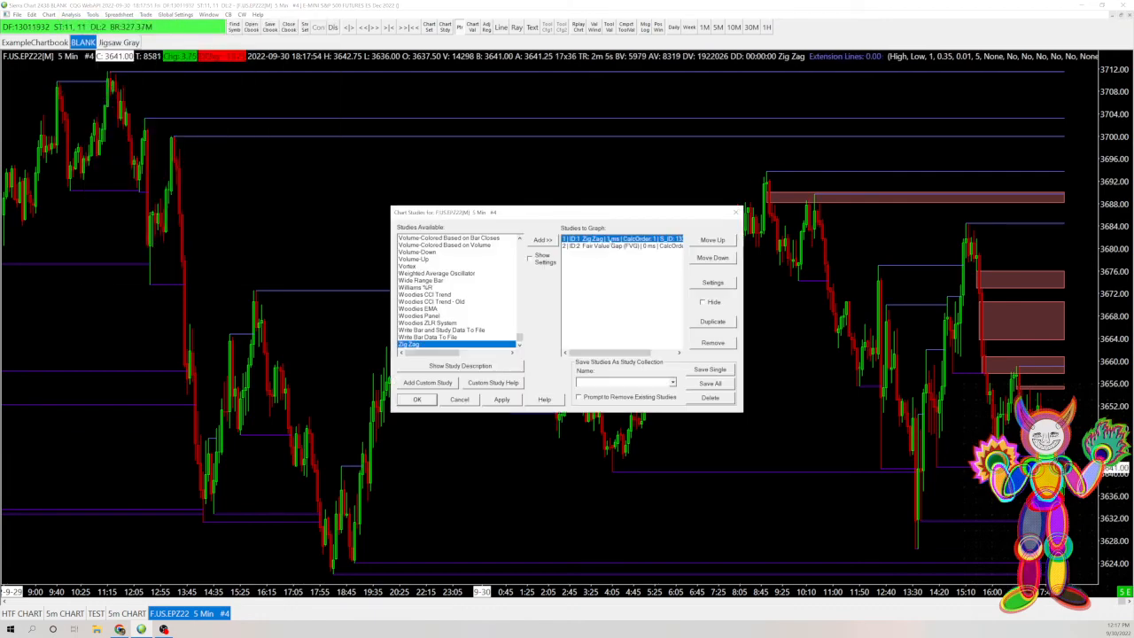
# Enter 0.25 as the Zig Zag Reversal % for Calculation Mode 1 and confirm.
pyautogui.click(712, 282)
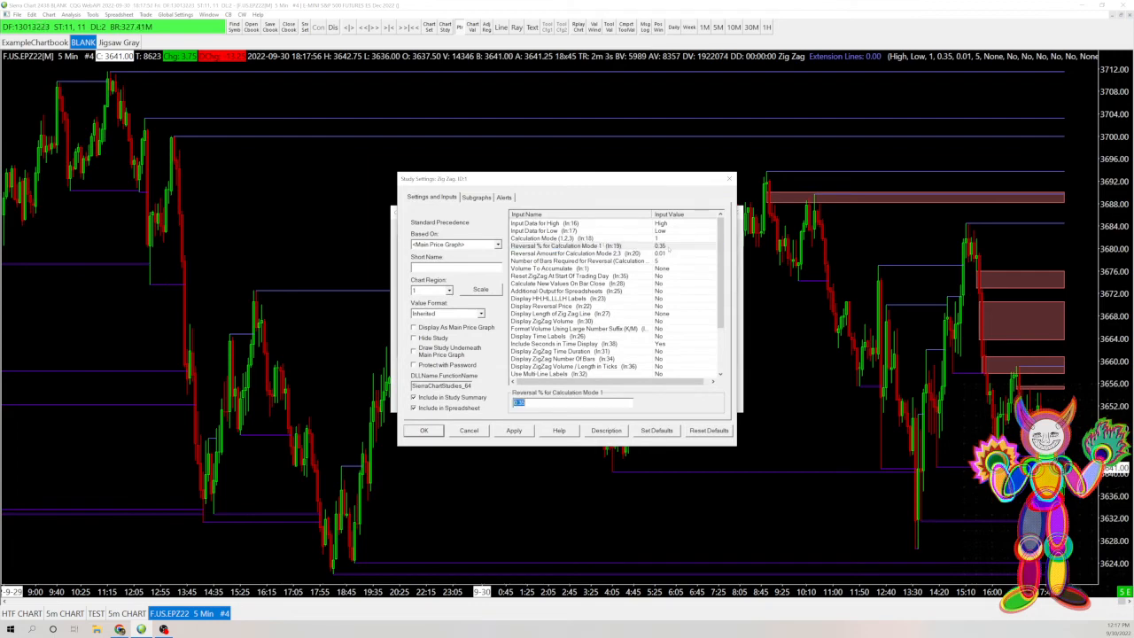
pyautogui.write('0.25')
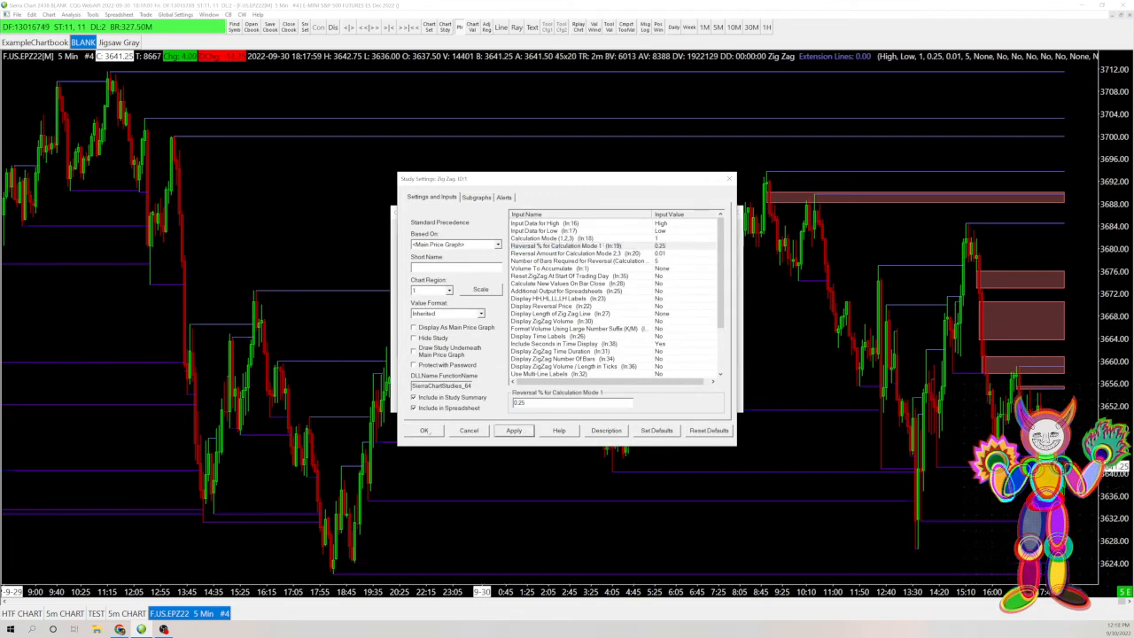
pyautogui.click(424, 429)
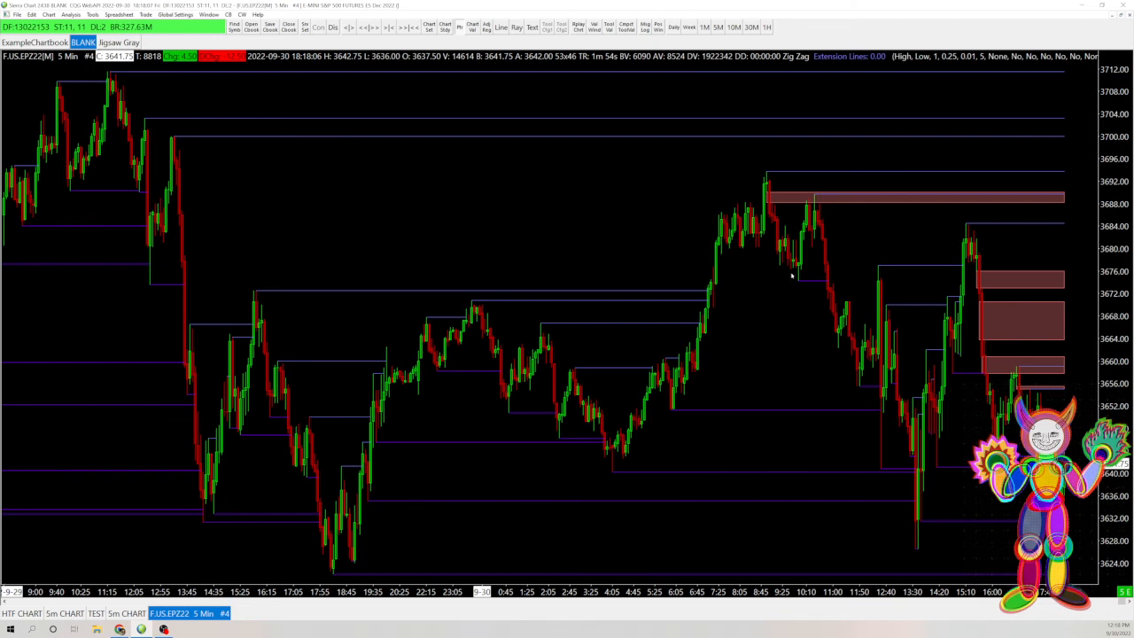
pyautogui.moveTo(756, 239)
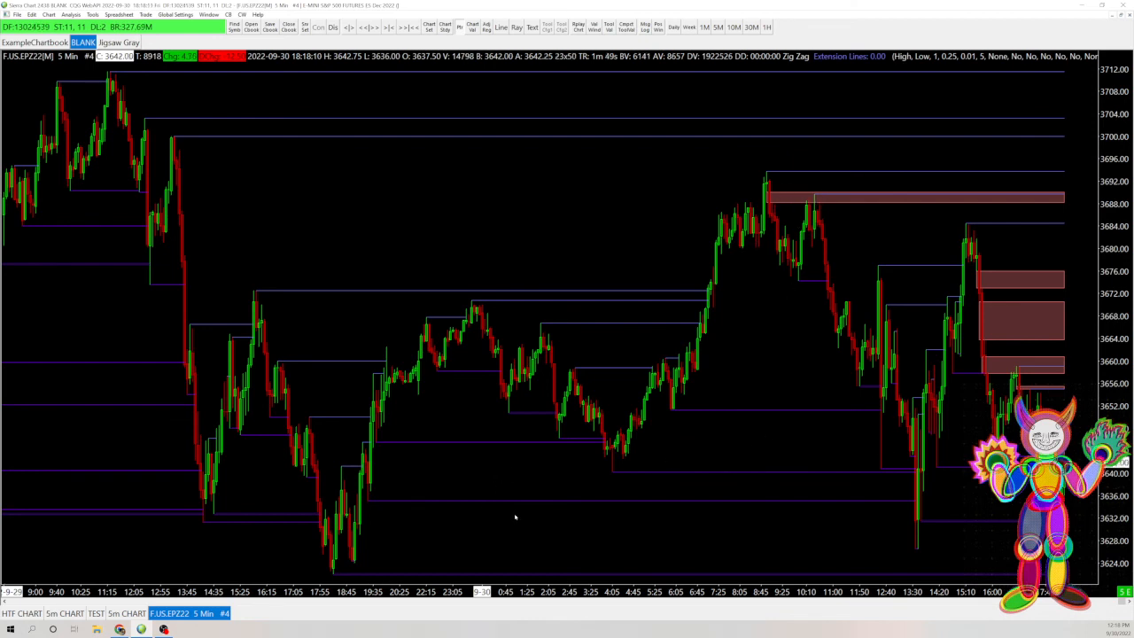
pyautogui.moveTo(928, 524)
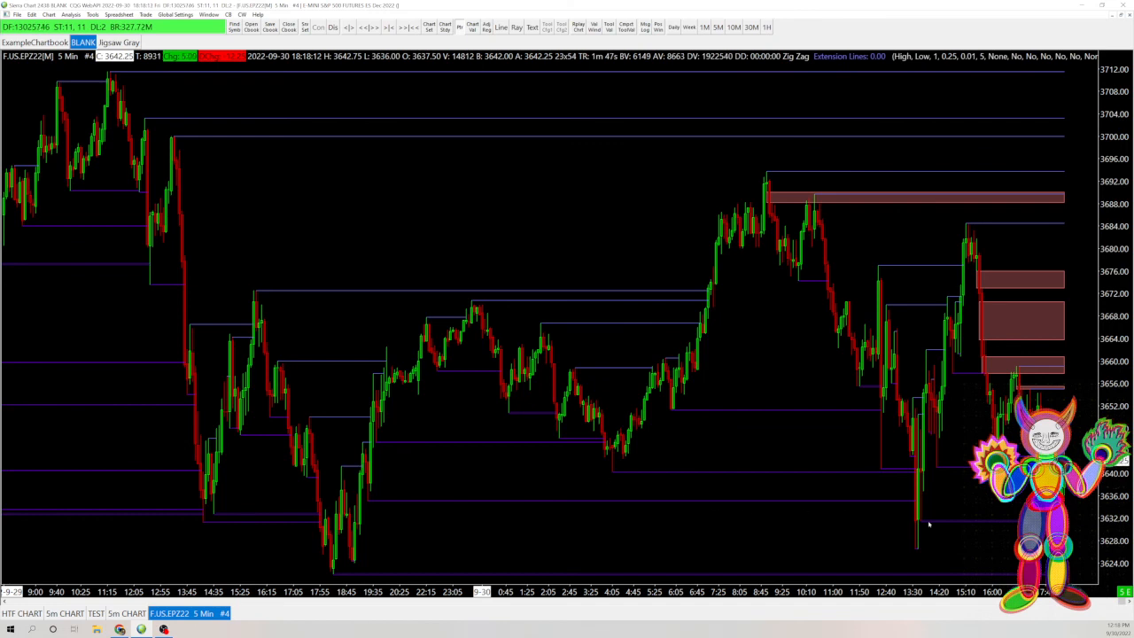